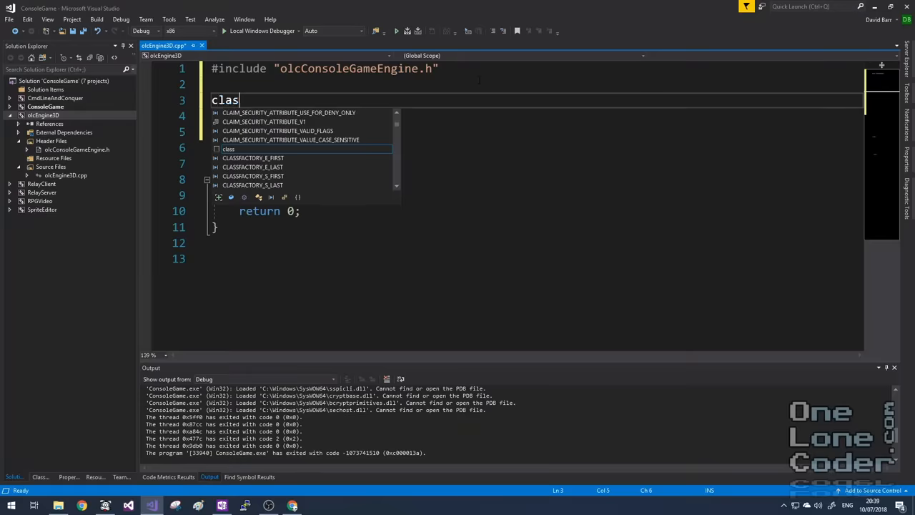
Declare class olcEngine3D : olcConsoleGameEngine with a public, empty olcEngine3D() constructor
text(s ol)
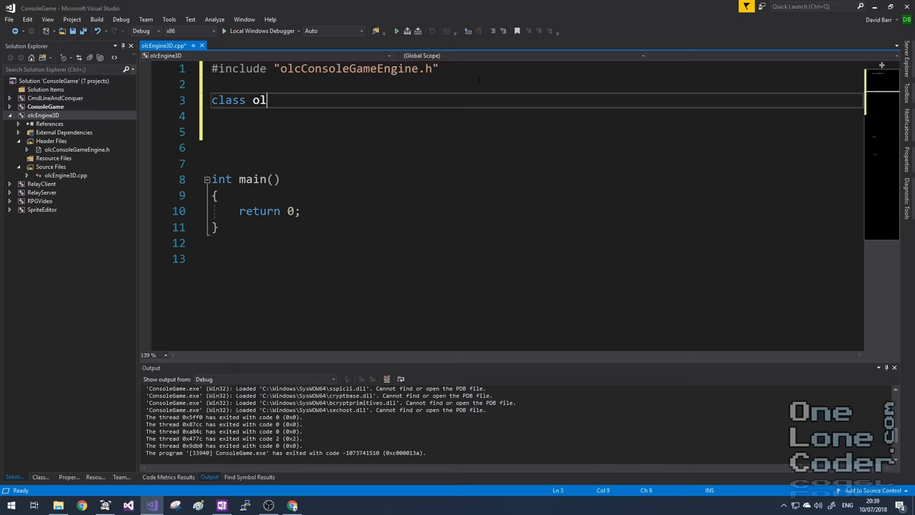
text(c)
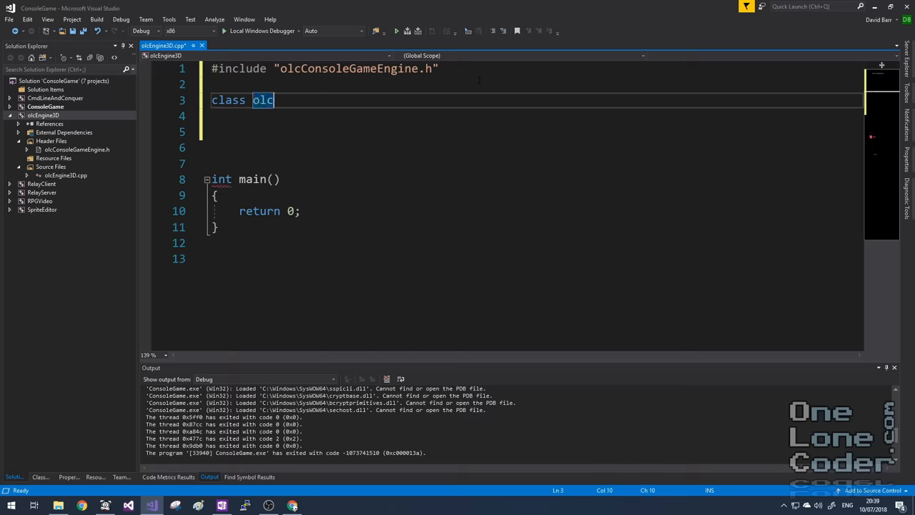
text(Engine)
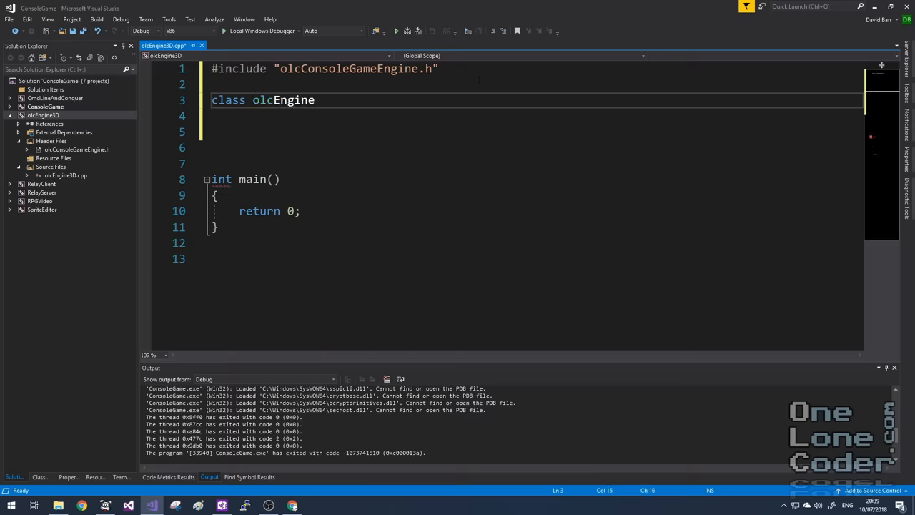
text(3D)
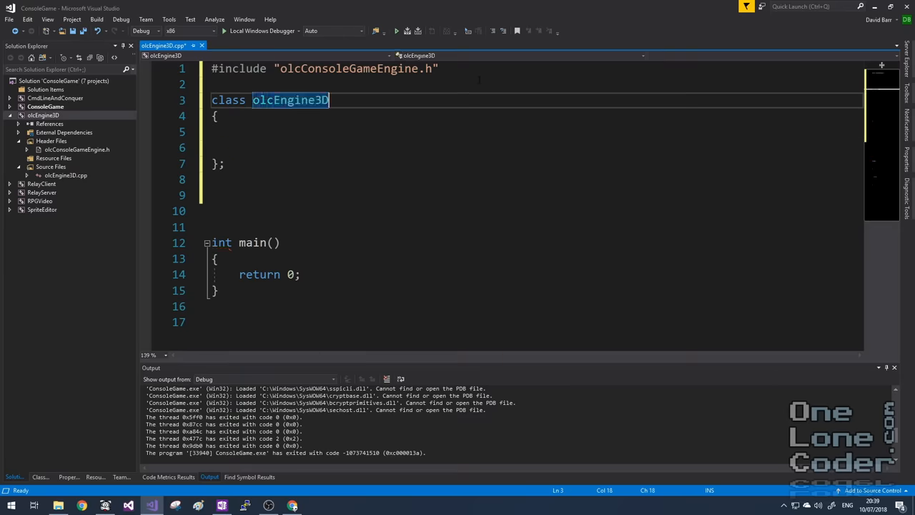
text(: olcConsoleGameEngine)
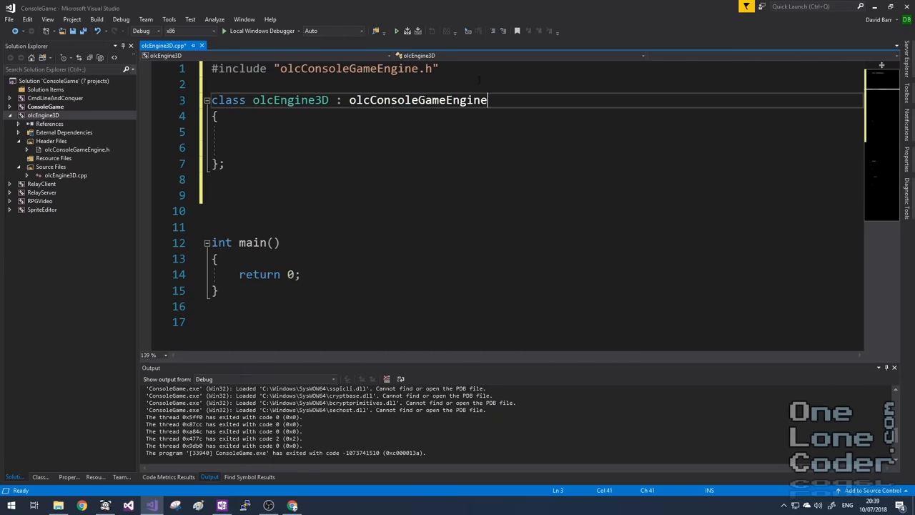
text(public:)
click(533, 147)
text(olcEngine3D)
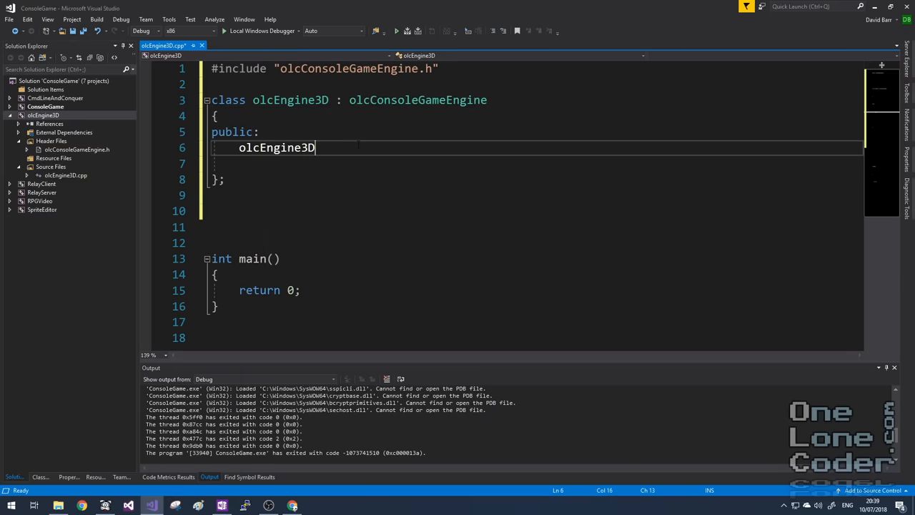
text(())
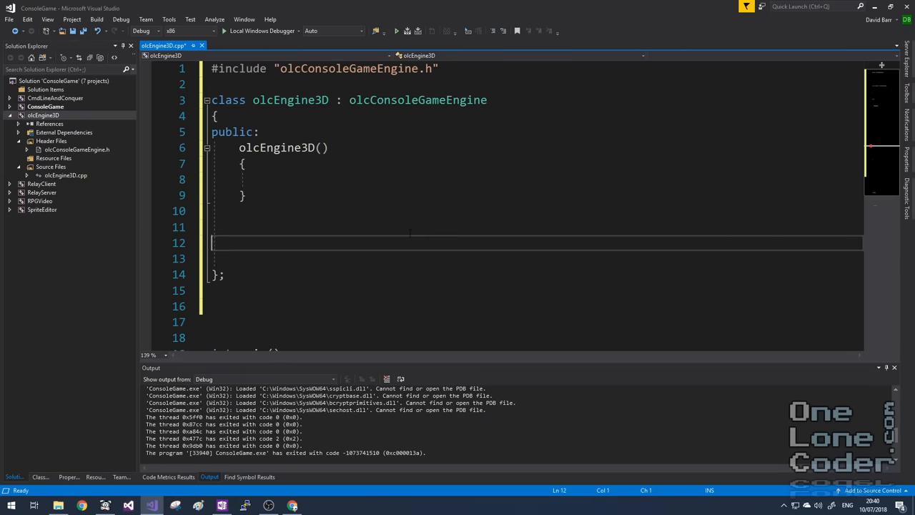
Add a public bool OnUserCreate() override to the class
text(public:)
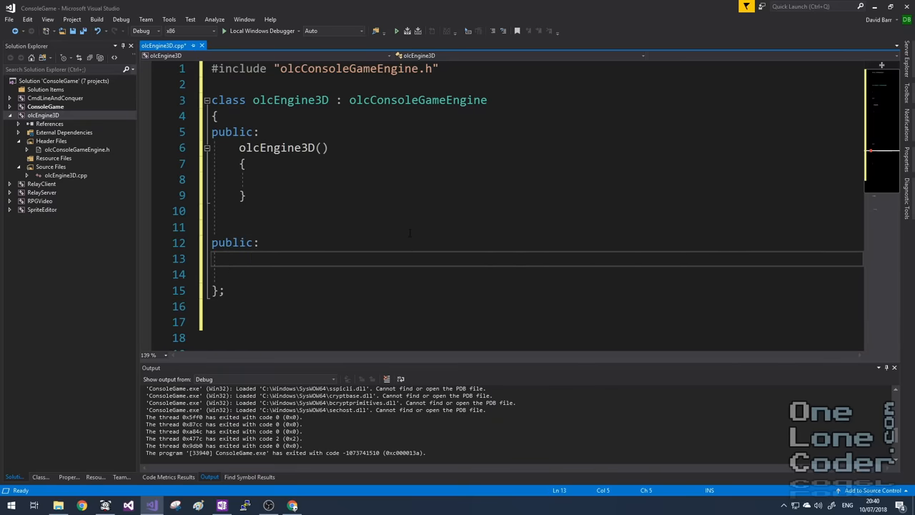
text(bool)
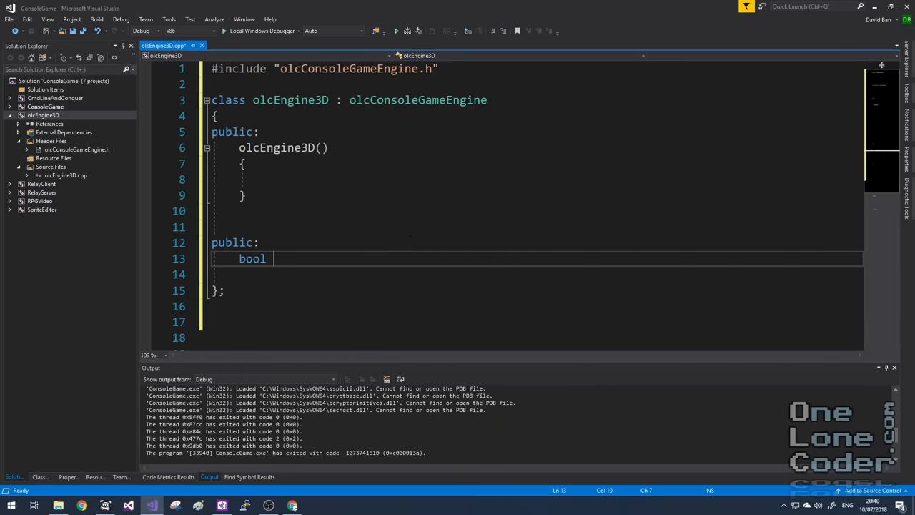
text(OnUserCr)
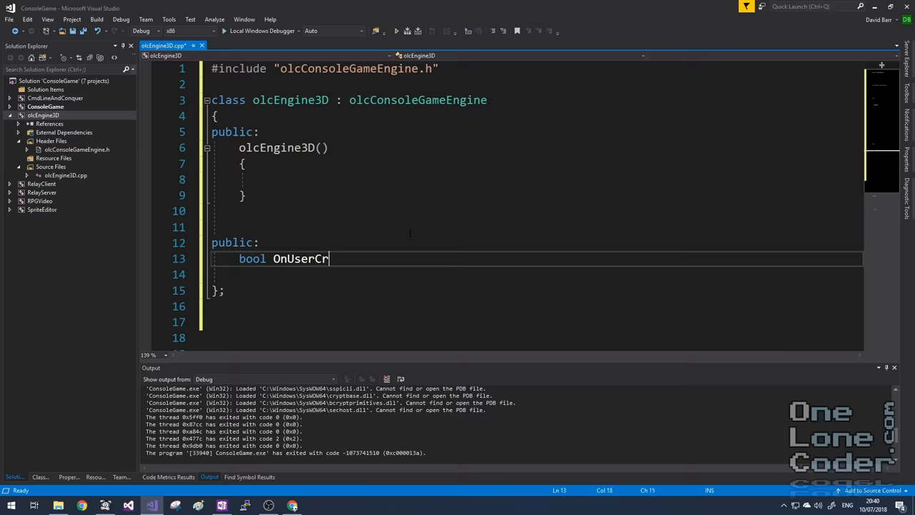
text(eate() override)
click(537, 275)
text({)
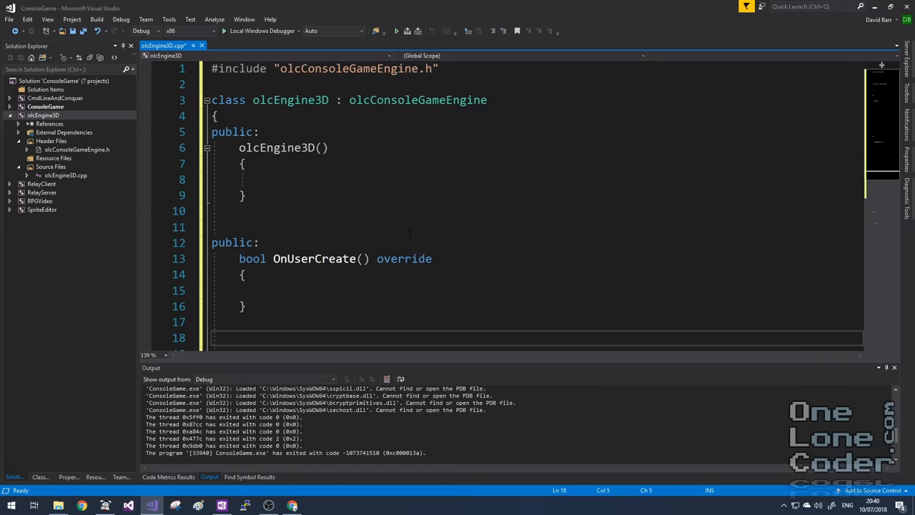
Add a bool OnUserUpdate(float fElapsedTime) override
text(bool)
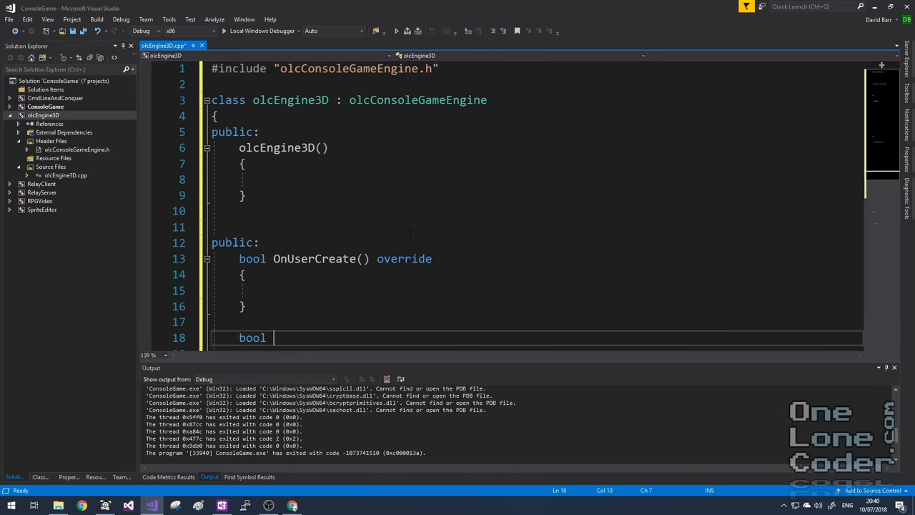
text(o)
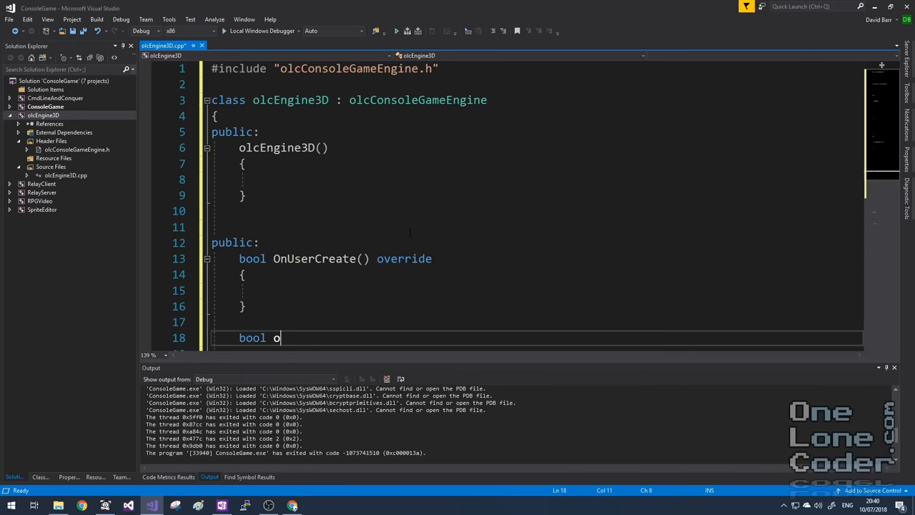
text(nUserUpda)
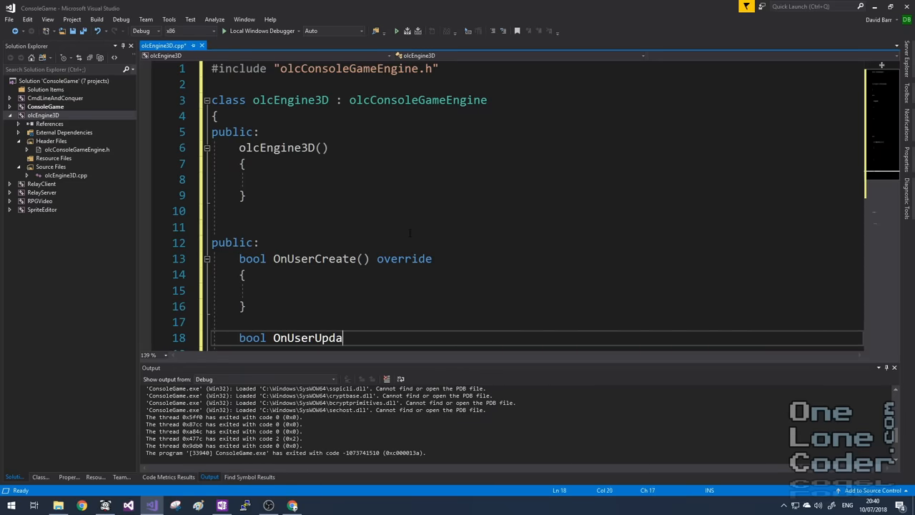
text(te(float fEla))
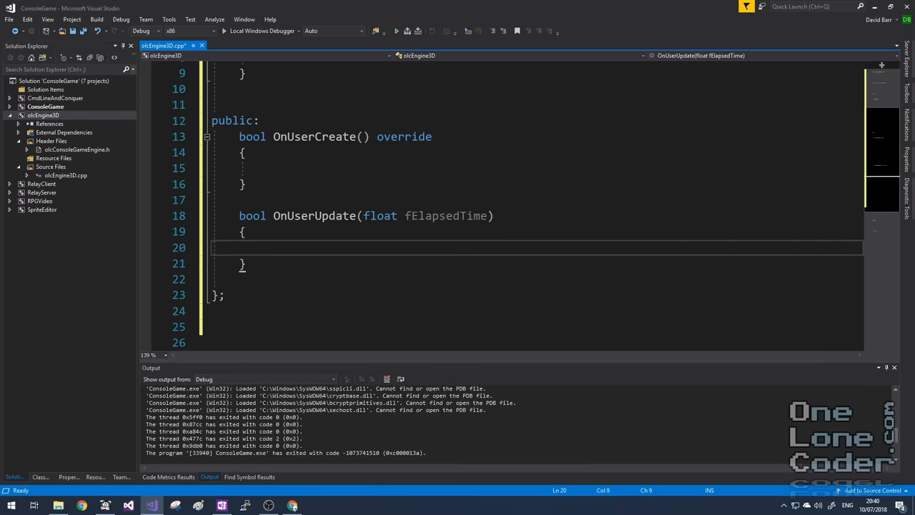
text(override)
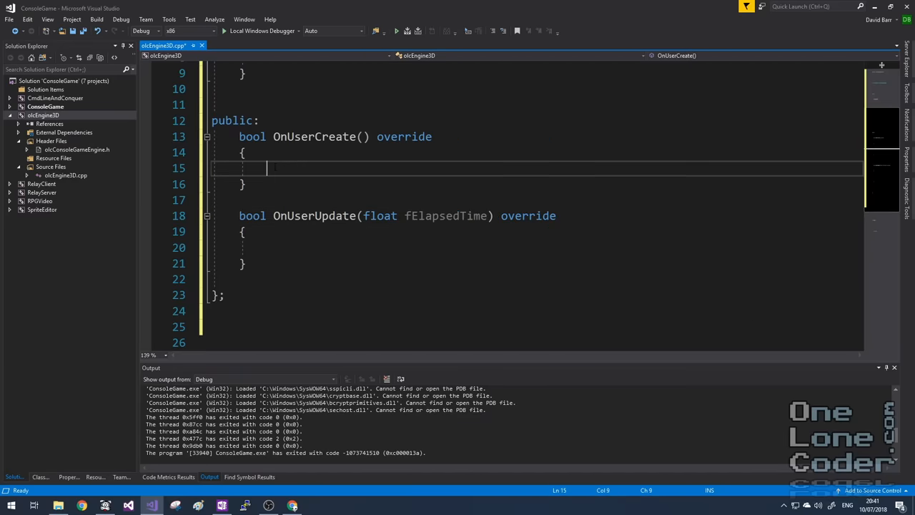
Make the override bodies return true
text(return t)
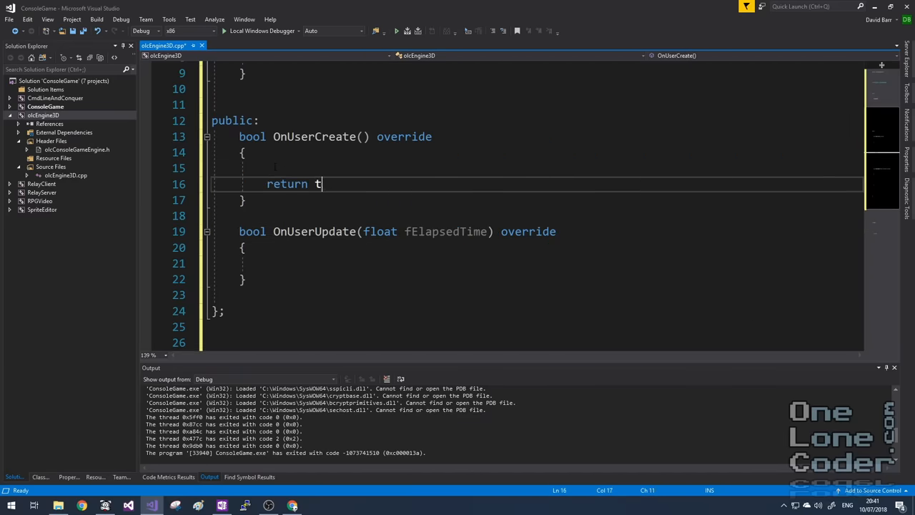
text(rue;)
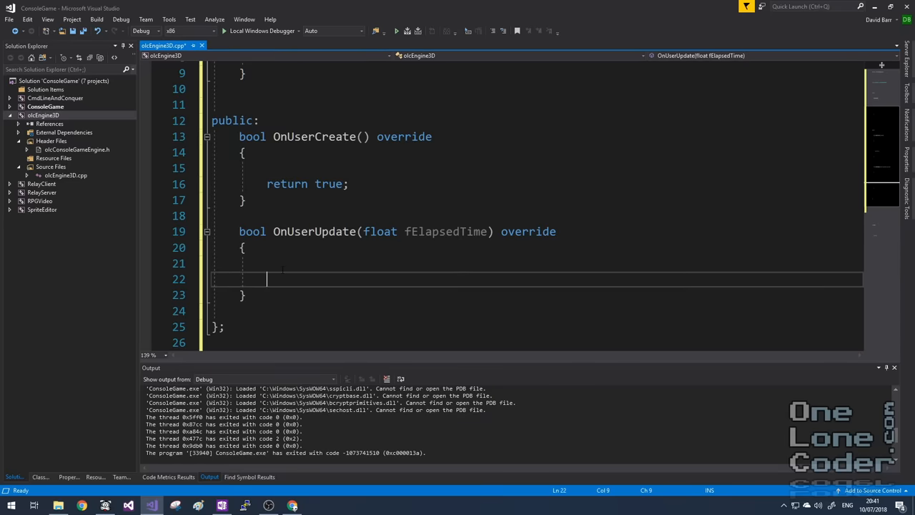
text(return t)
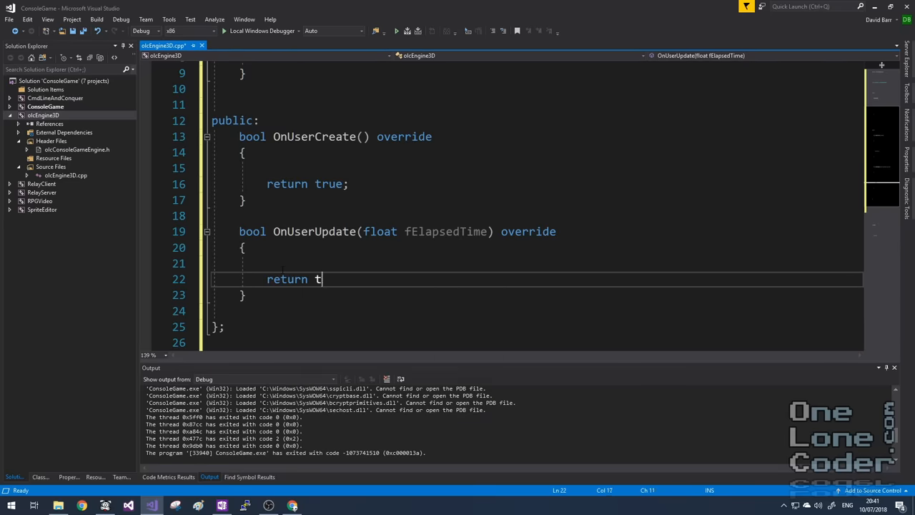
scroll(down, 3)
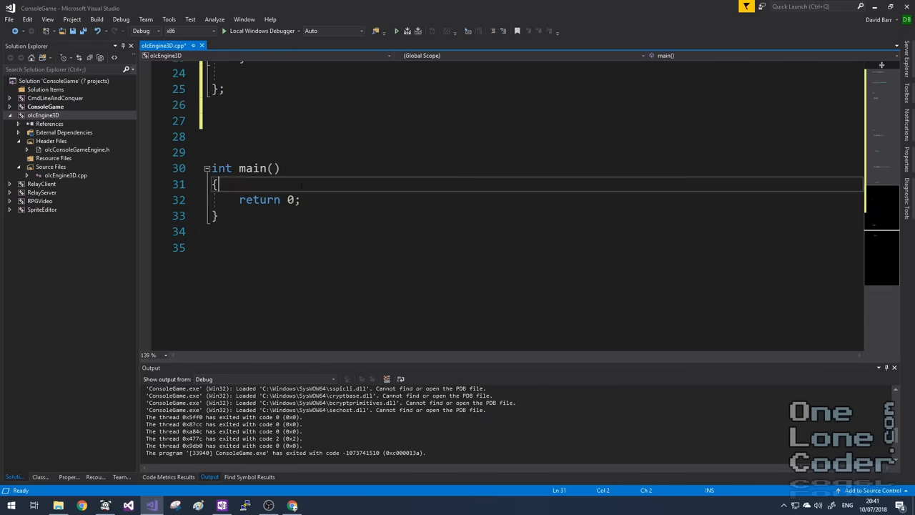
Declare an olcEngine3D object named demo inside main
key(enter)
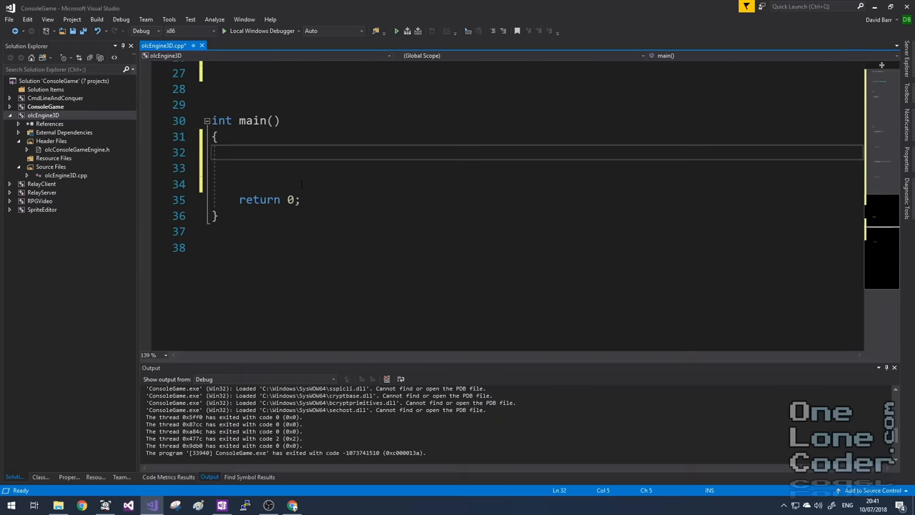
text(olcEngine3D)
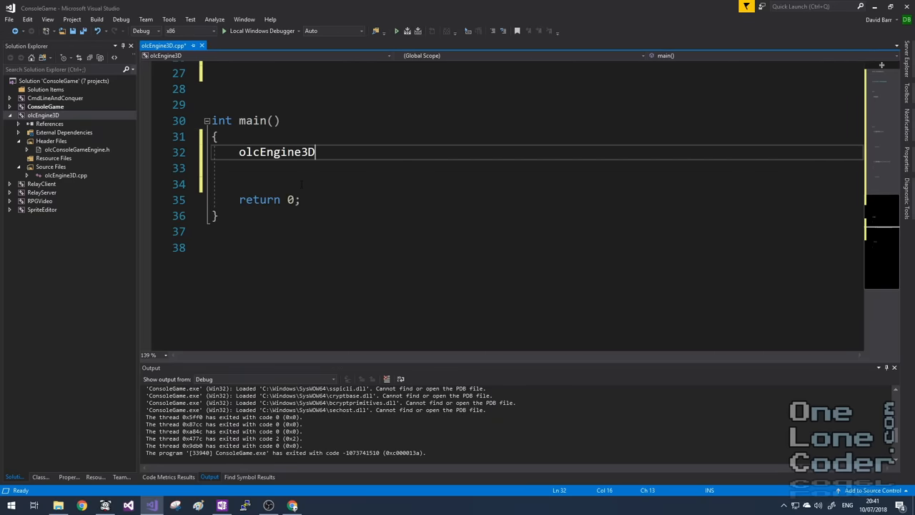
text(demo;)
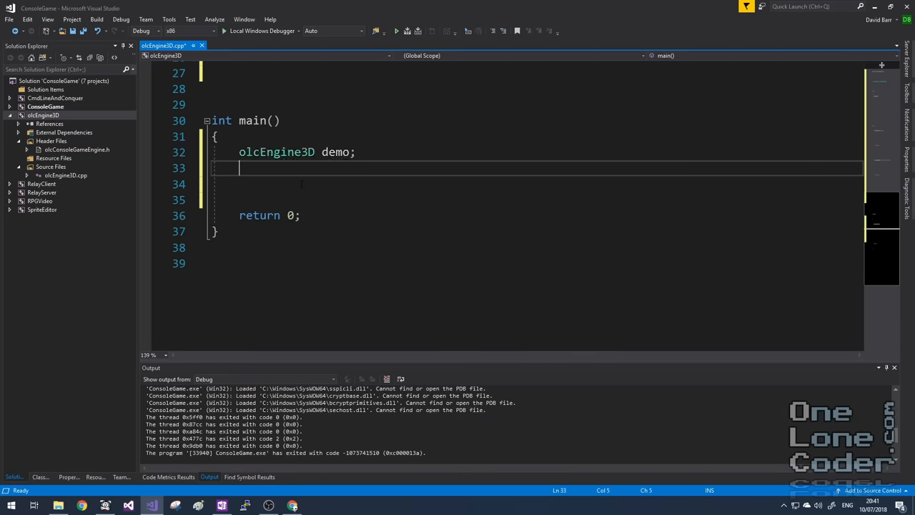
Add an if testing demo.ConstructConsole(256, 240, 4, 4)
text(if(demo)
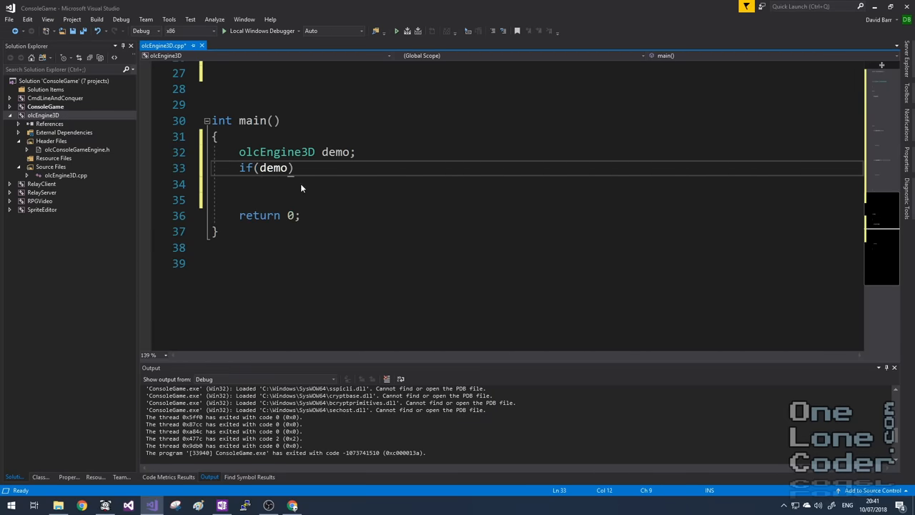
text(.ConstructConsole)
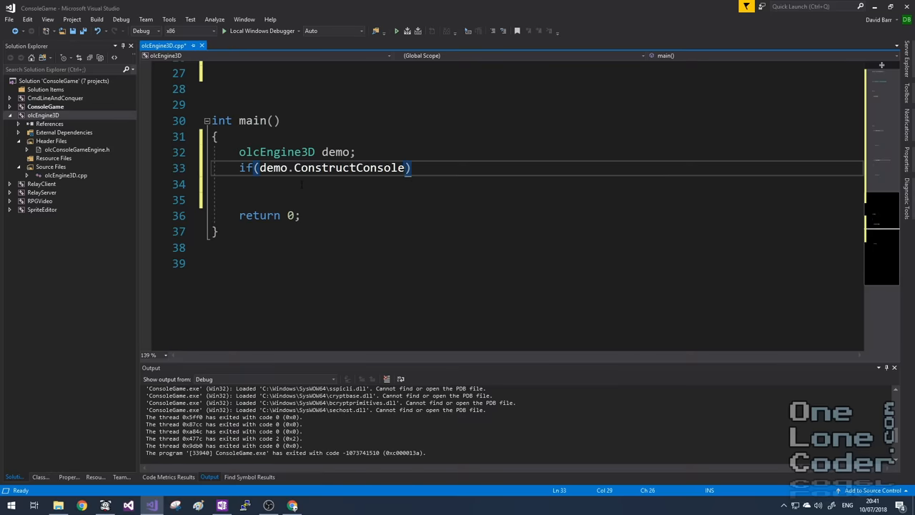
text(()
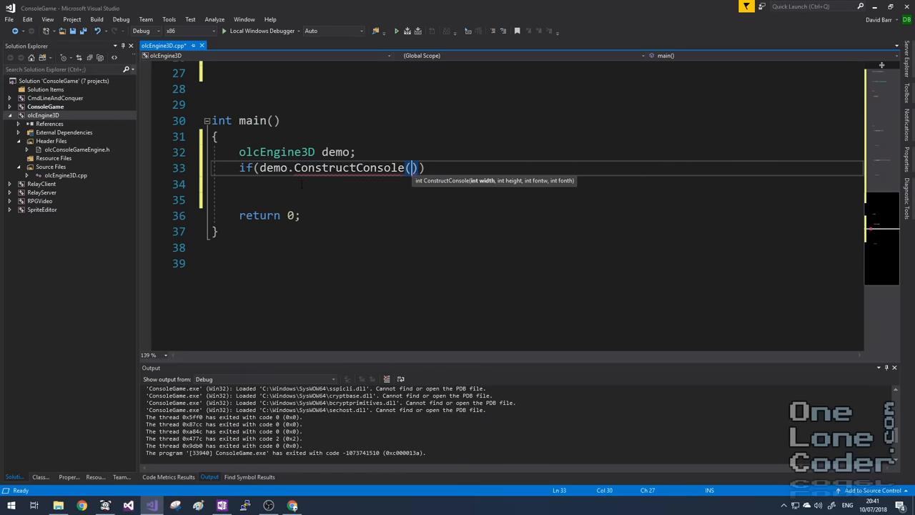
text(256)
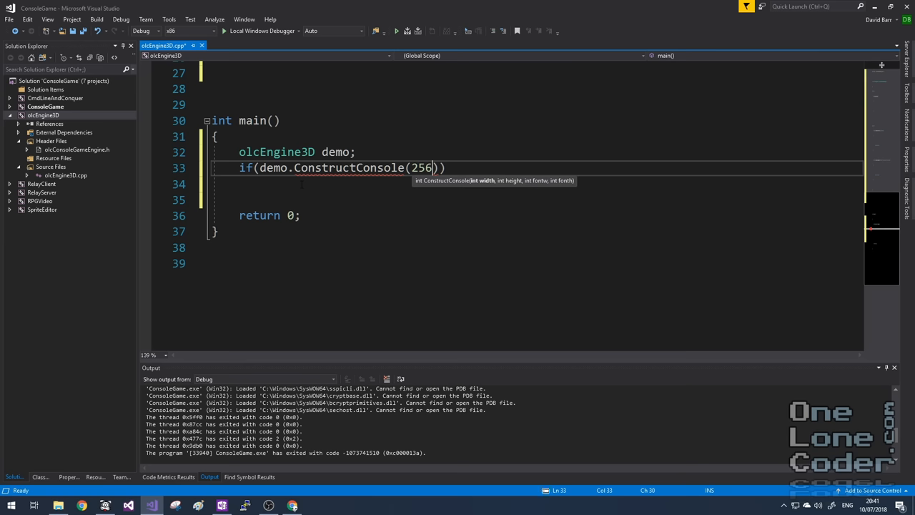
text(, 24)
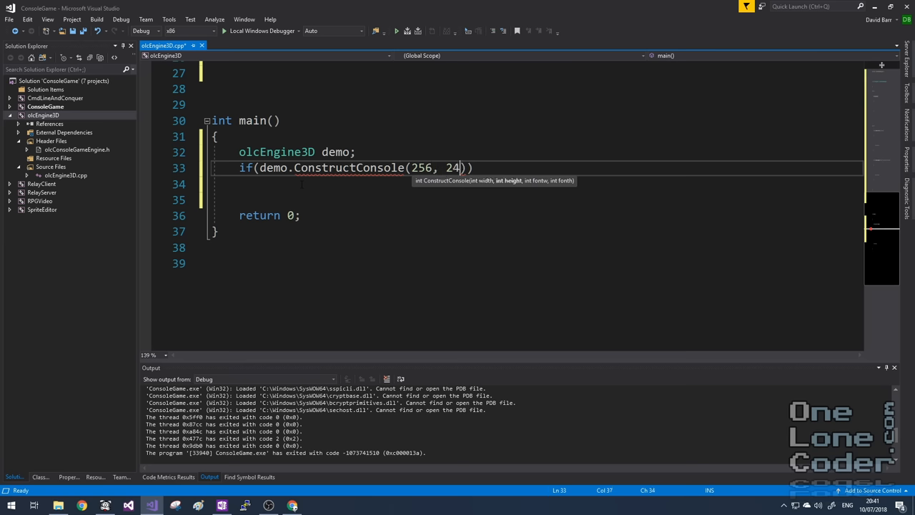
text(0,)
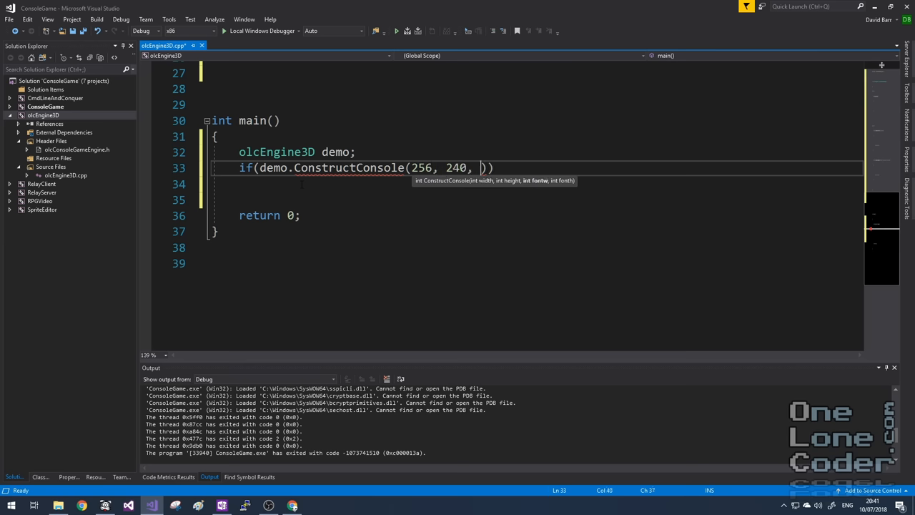
text(4, 4)
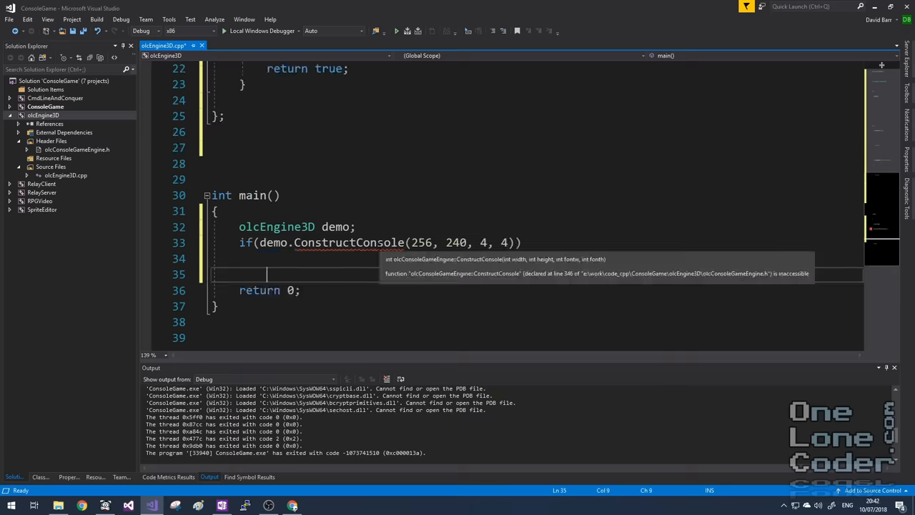
Call demo.Start() under the ConstructConsole if statement
scroll(up, 3)
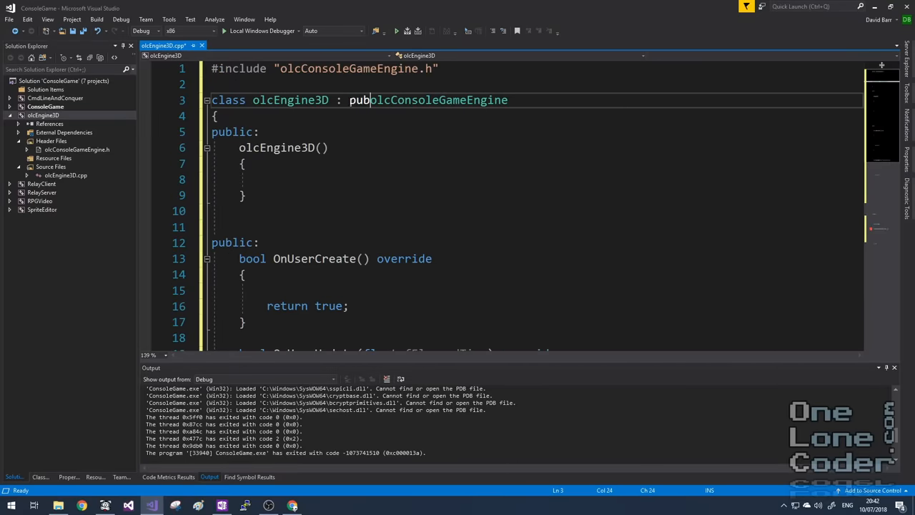
scroll(down, 3)
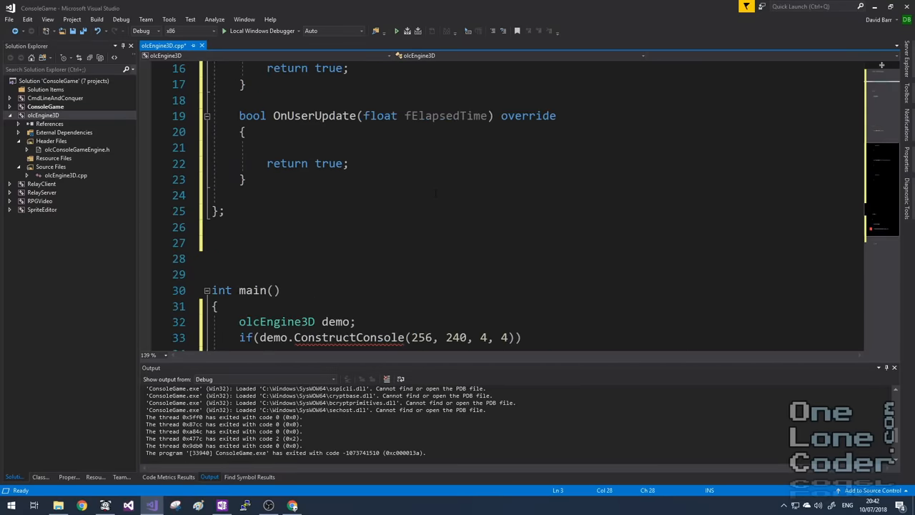
scroll(down, 3)
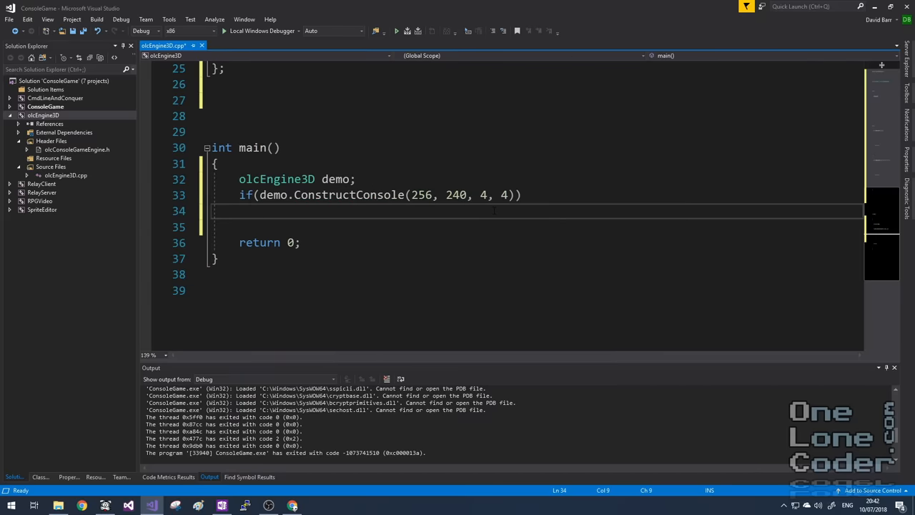
text(demo)
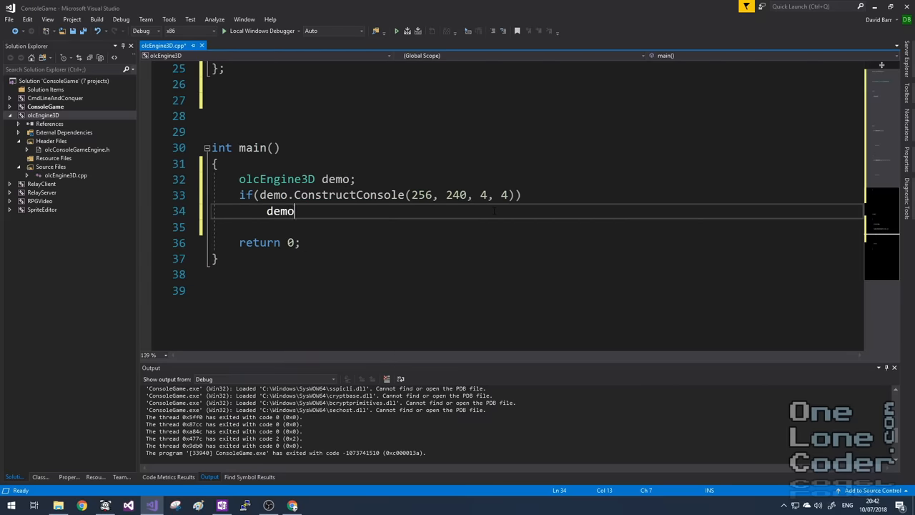
text(.Start())
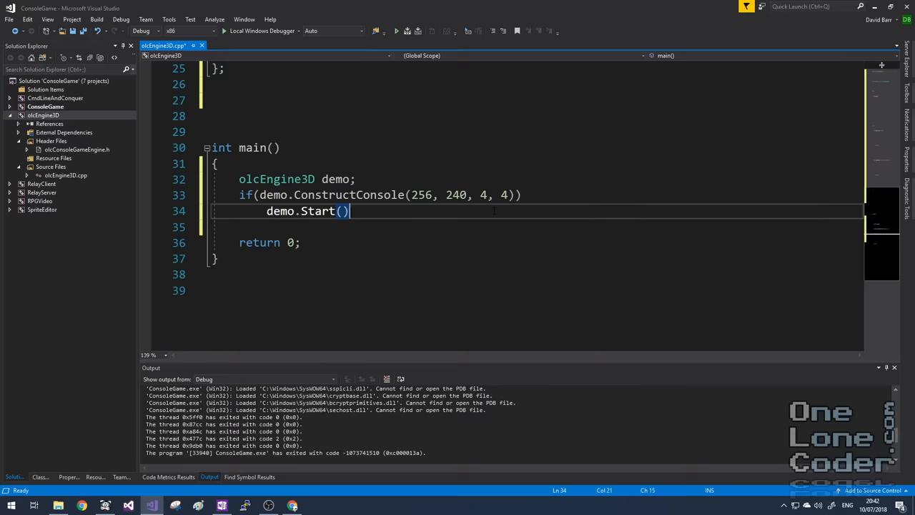